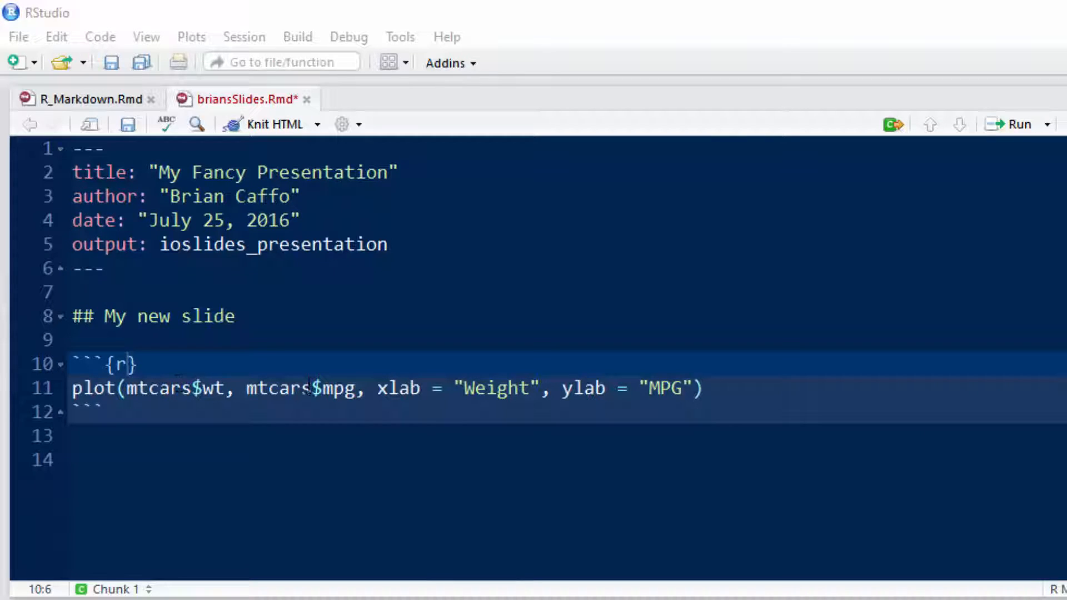
mouse_move(484, 387)
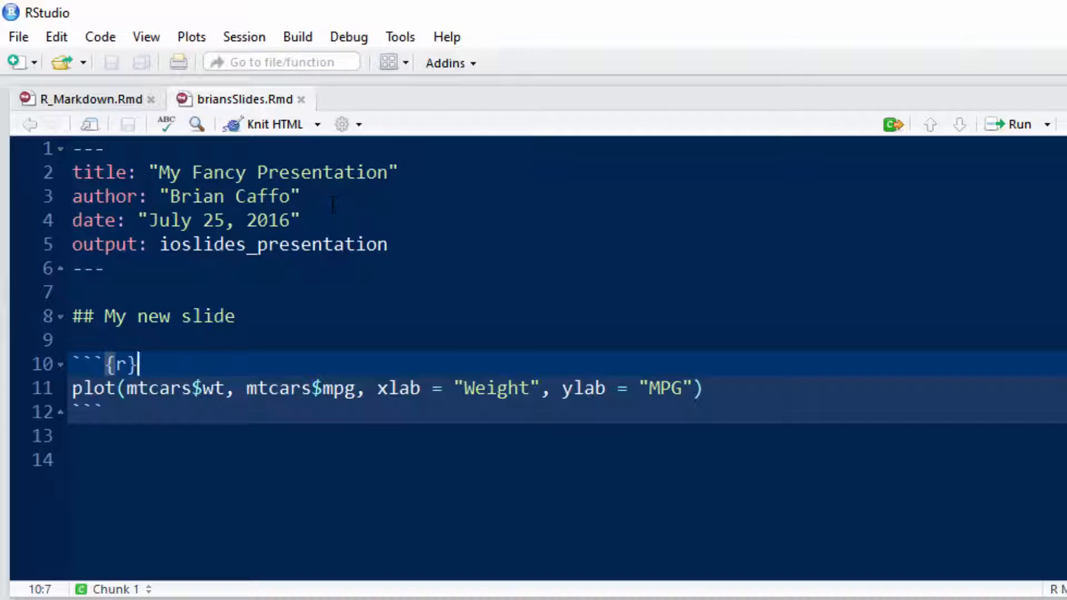
Step: Place the cursor at the end of the mtcars plot chunk header in briansSlides.Rmd
click(275, 124)
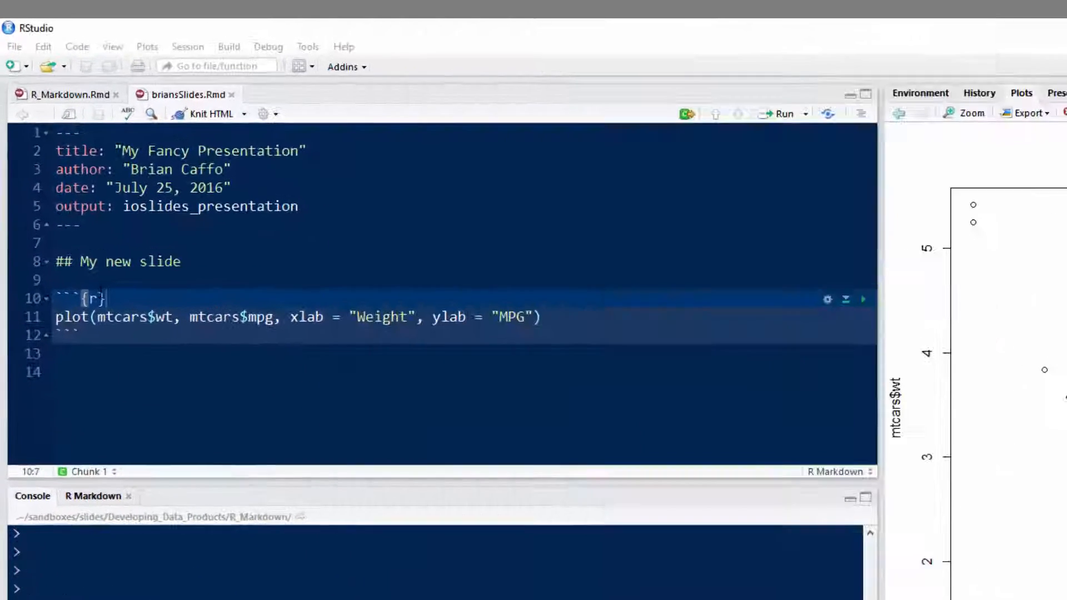
Step: Add echo = FALSE to the plot chunk header and close the knitted slide preview
text(, ech=)
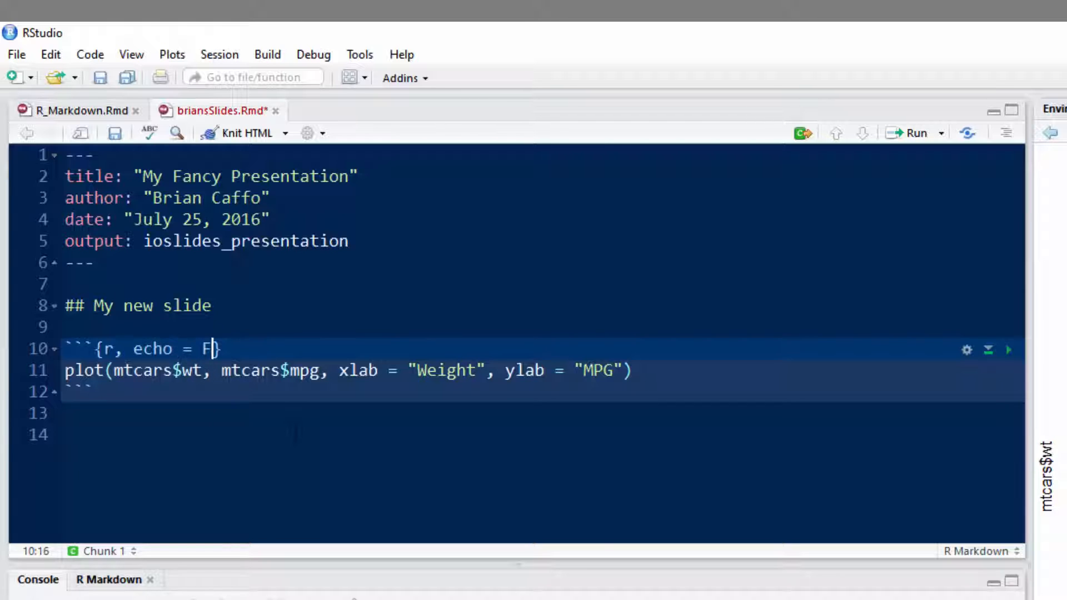
text(ALSE)
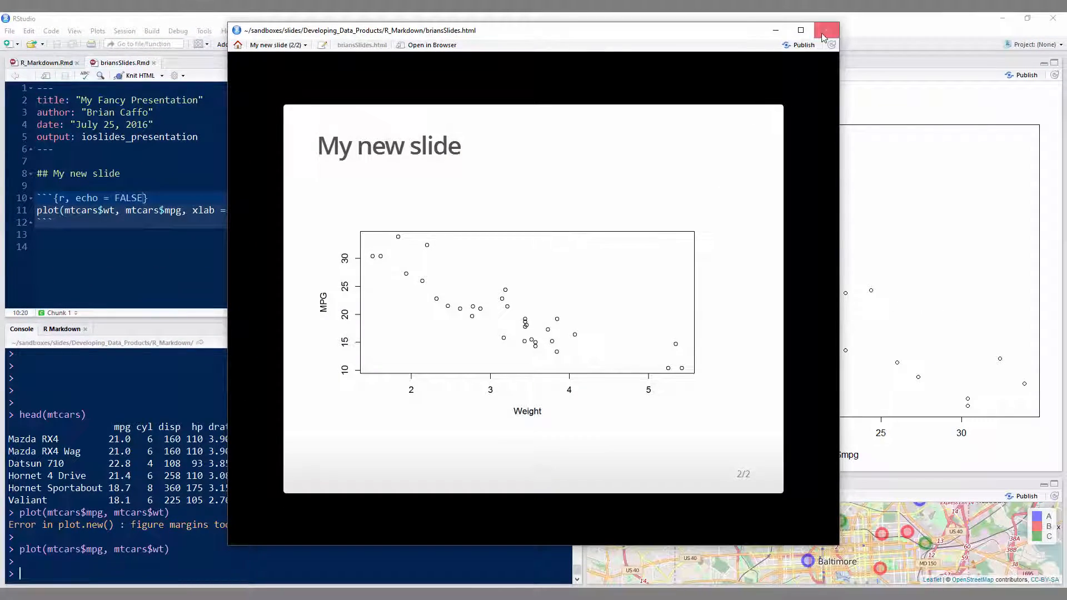
click(826, 29)
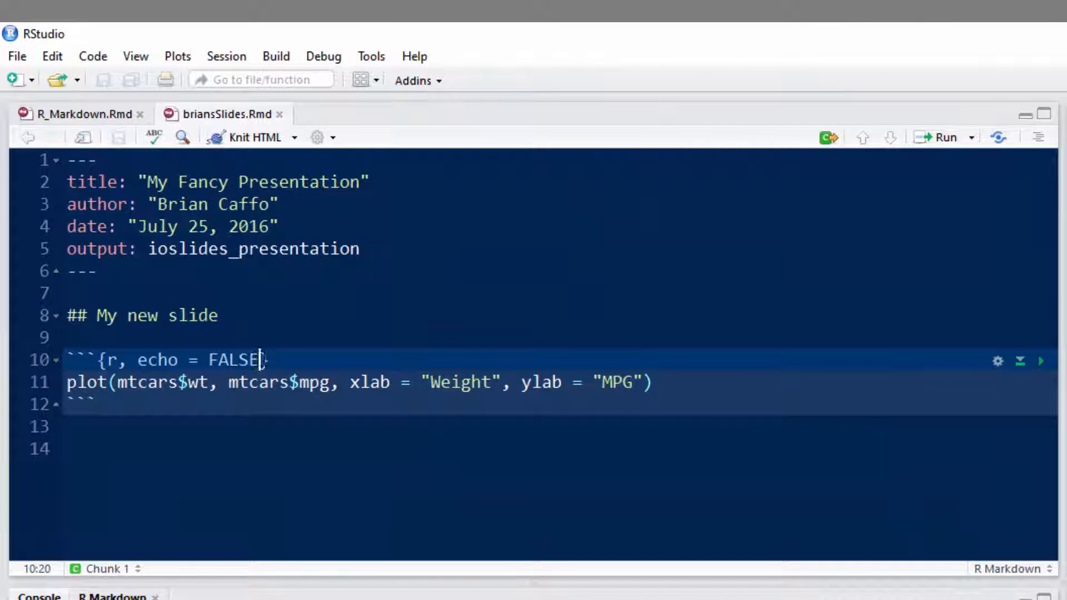
Step: Add fig.align='center' and fig.cap='My AWESOME figure' to the chunk header, then knit
text(, fig)
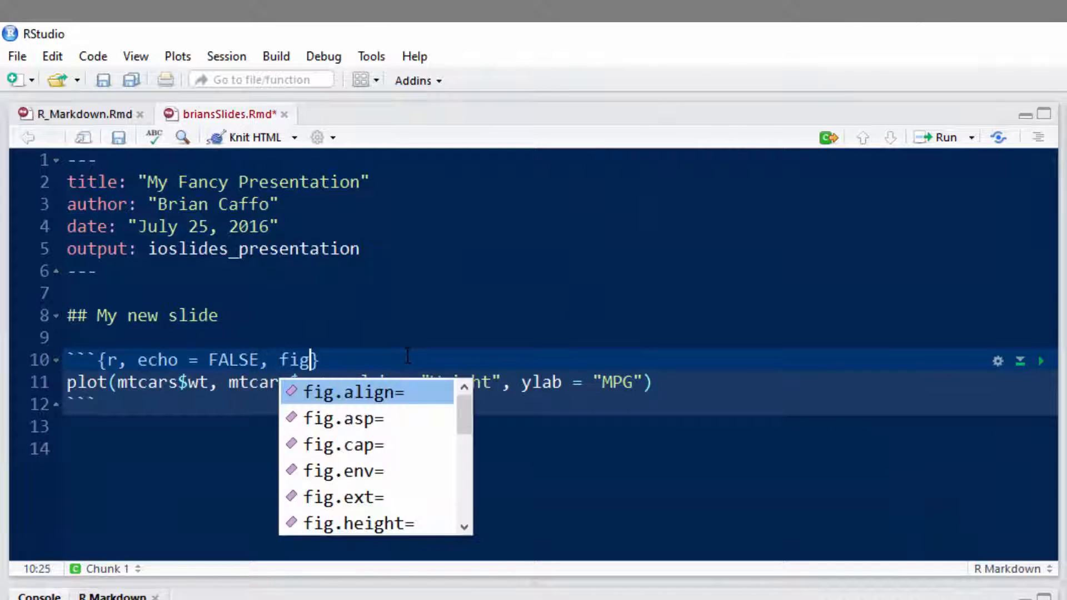
click(350, 391)
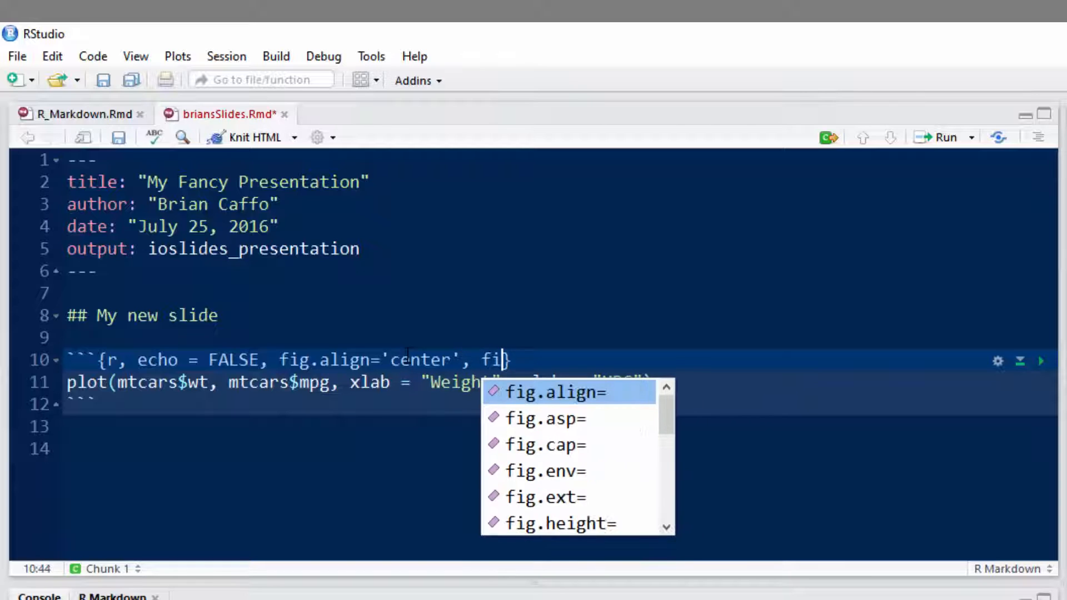
click(544, 444)
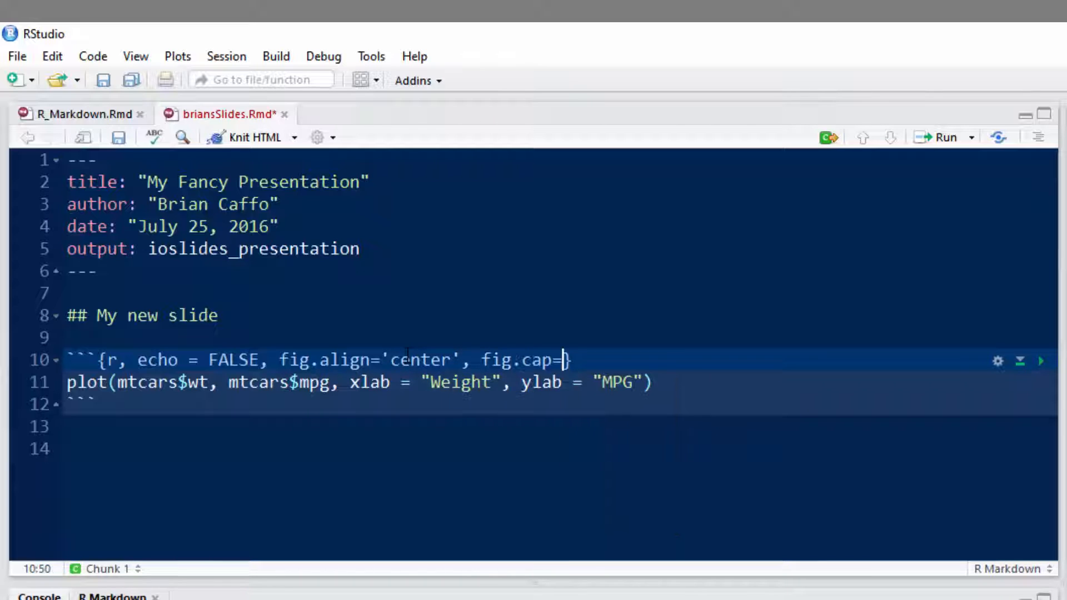
text('My)
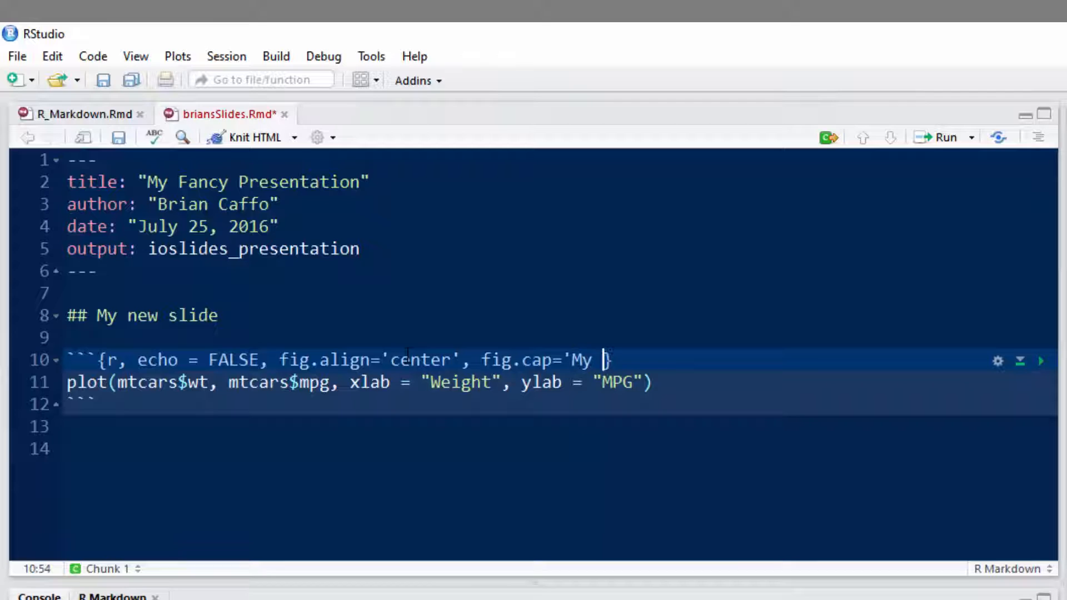
text(AE)
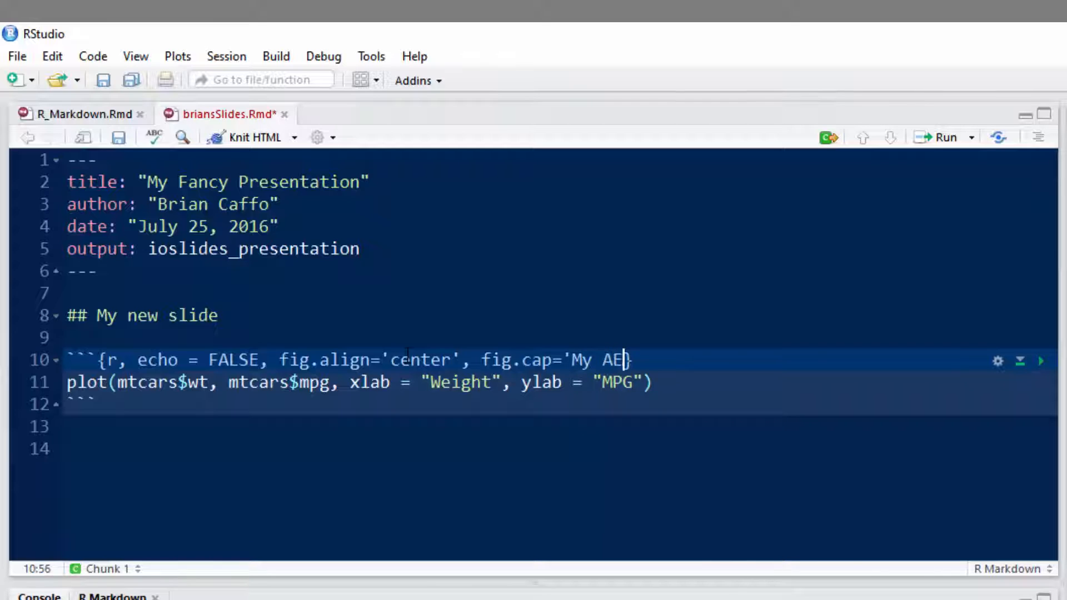
text(WESOME f)
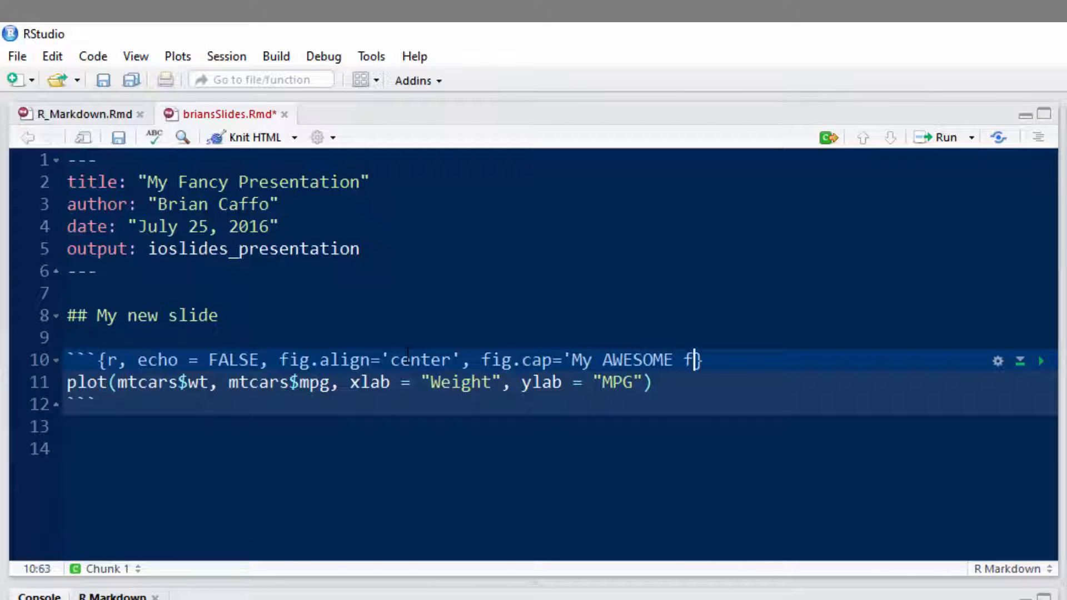
text(igure')
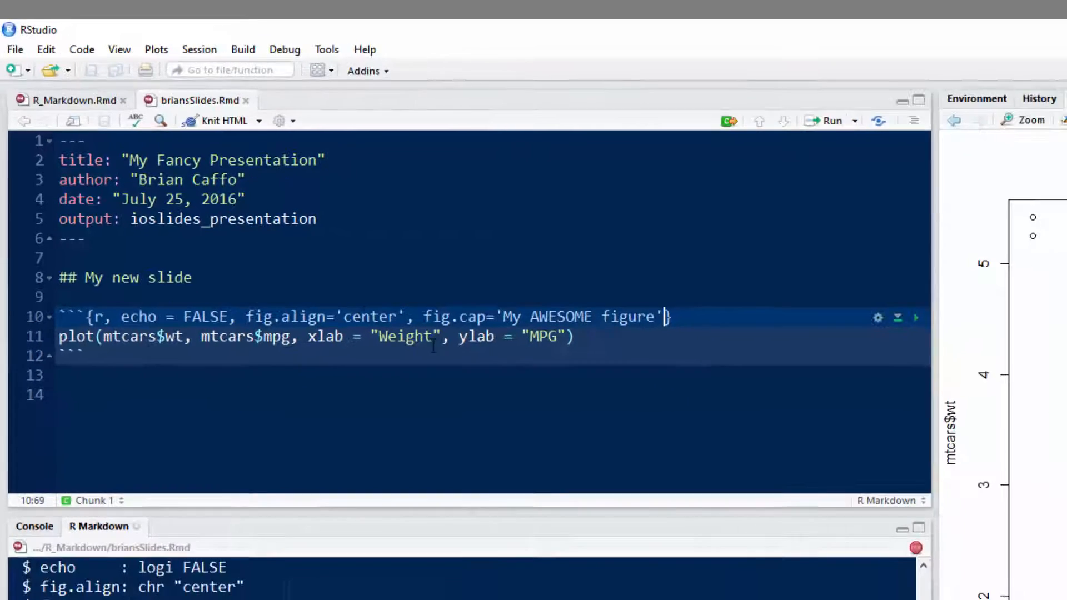
click(216, 120)
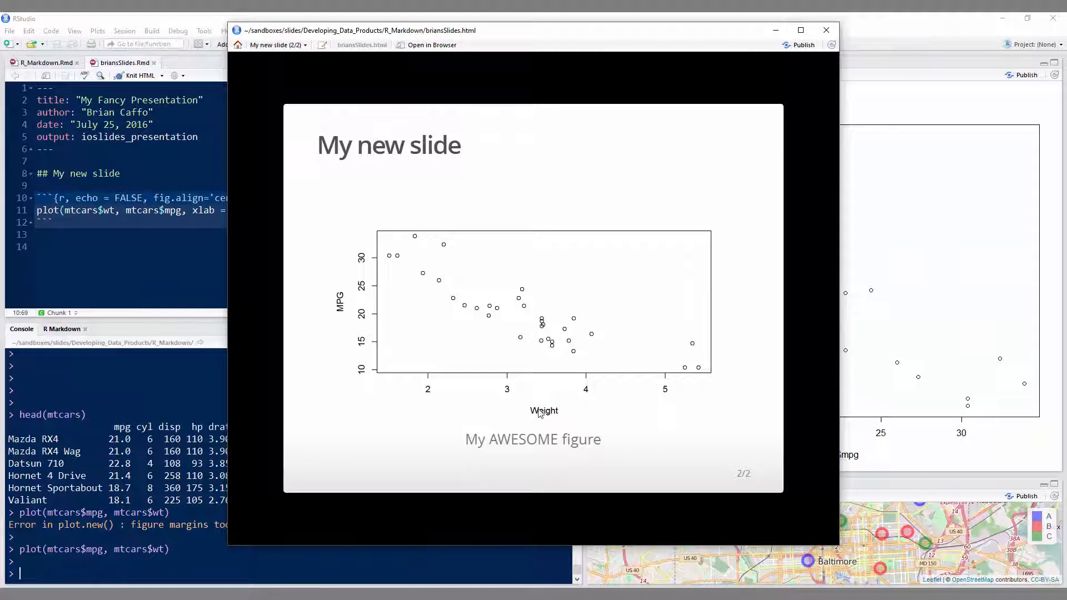
mouse_move(497, 286)
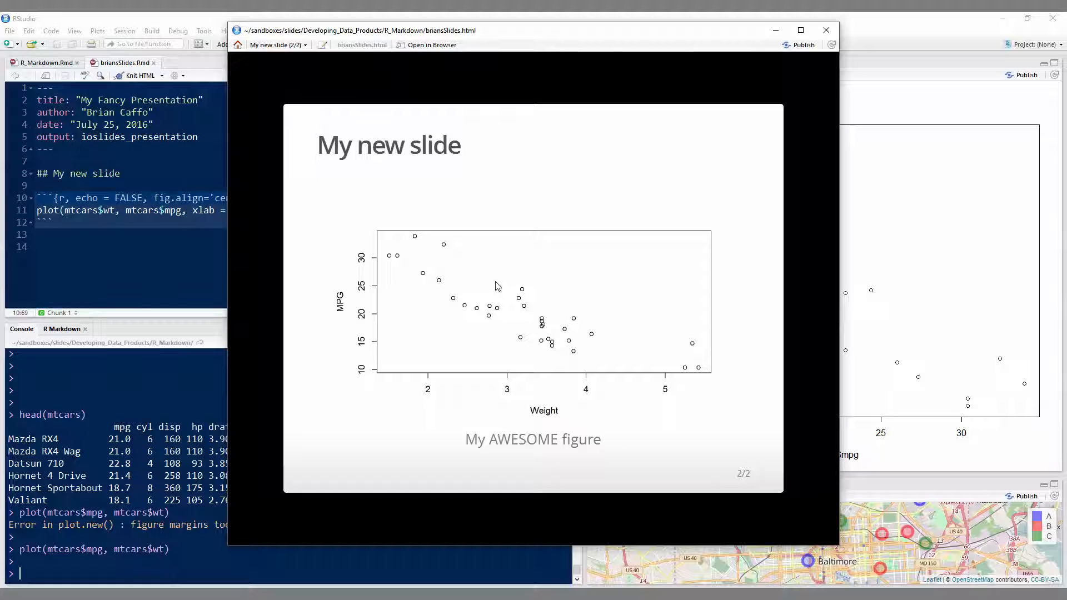
mouse_move(455, 223)
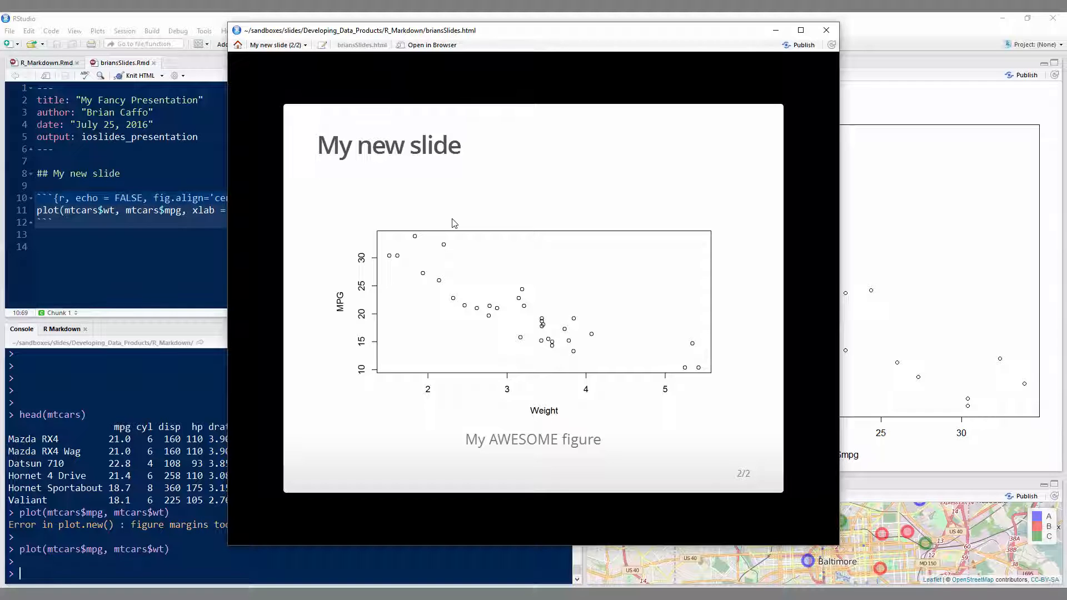
mouse_move(174, 71)
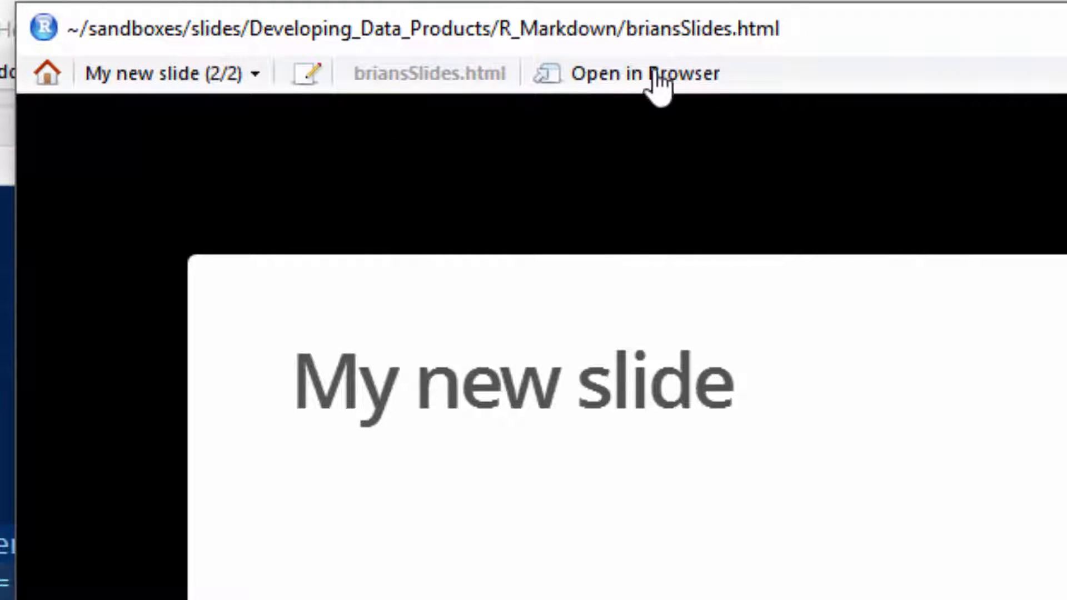
mouse_move(658, 80)
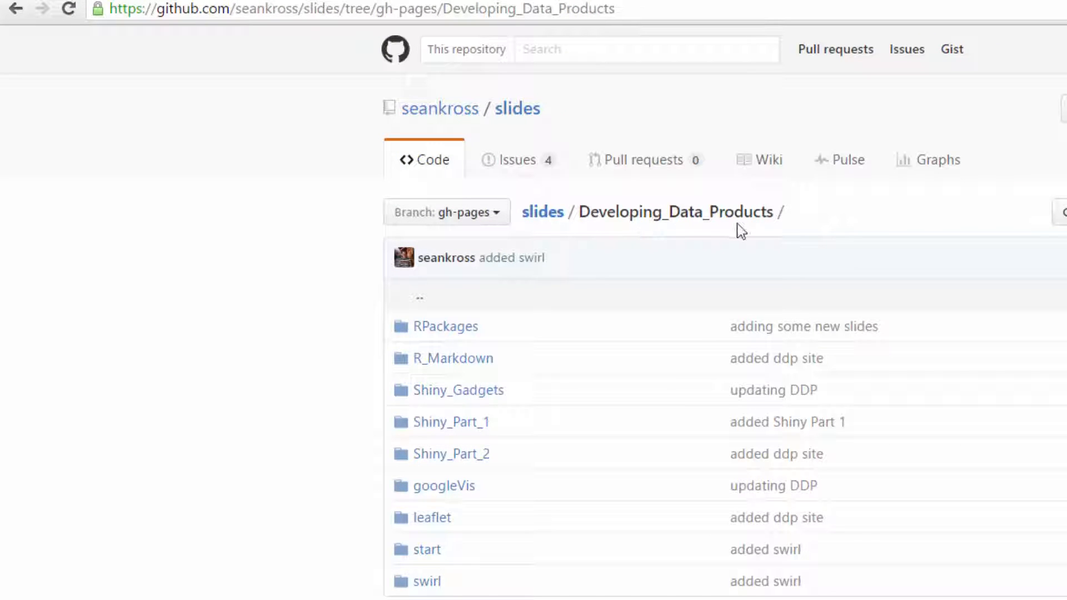
mouse_move(543, 219)
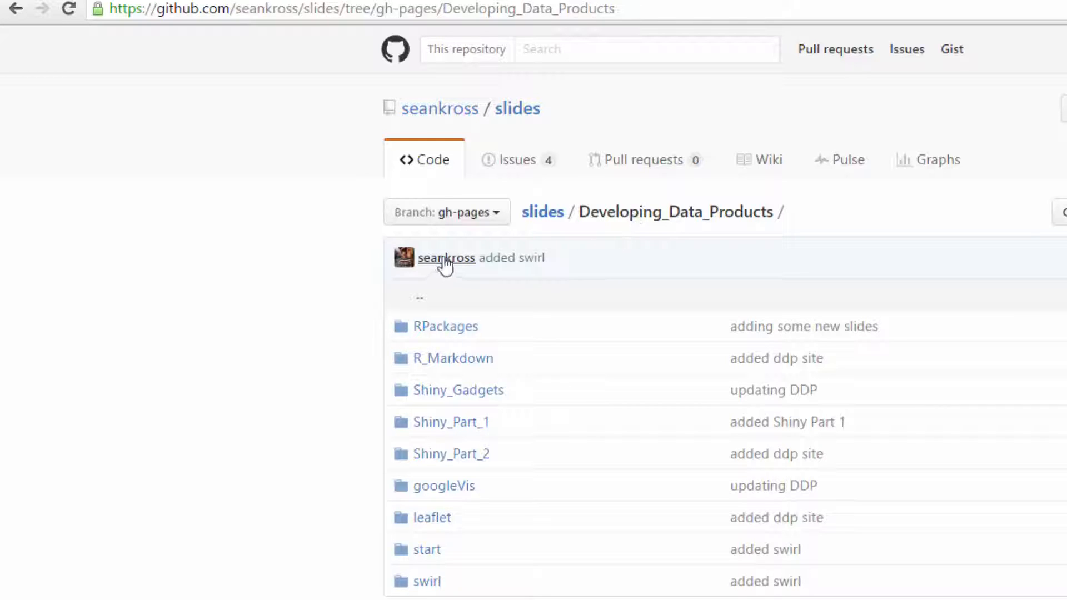
mouse_move(471, 329)
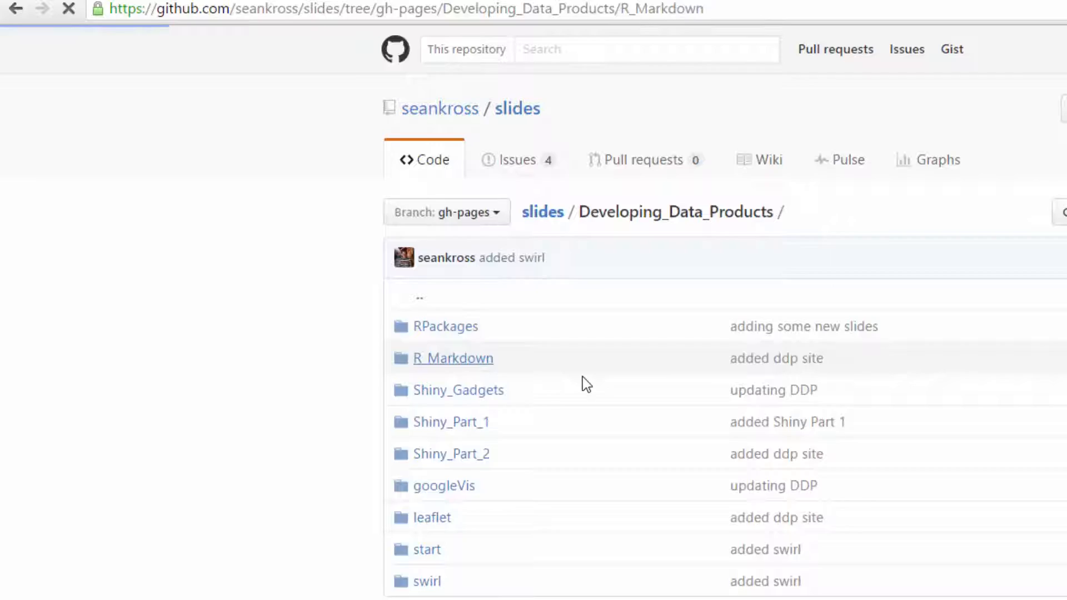
Step: Open R_Markdown.Rmd in the R_Markdown folder and scroll through the rendered lesson
click(452, 358)
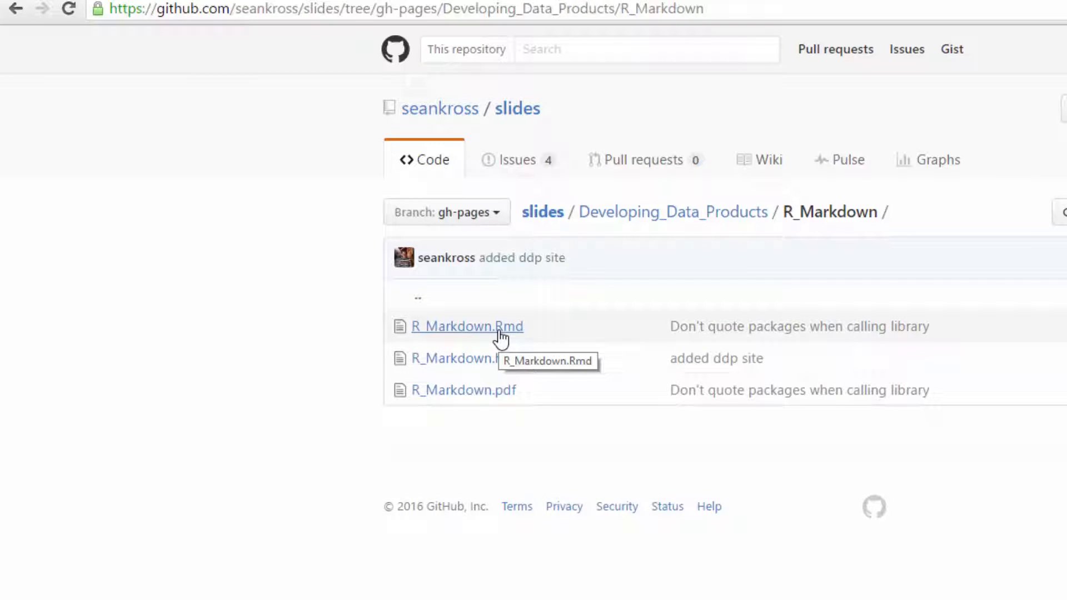
click(466, 326)
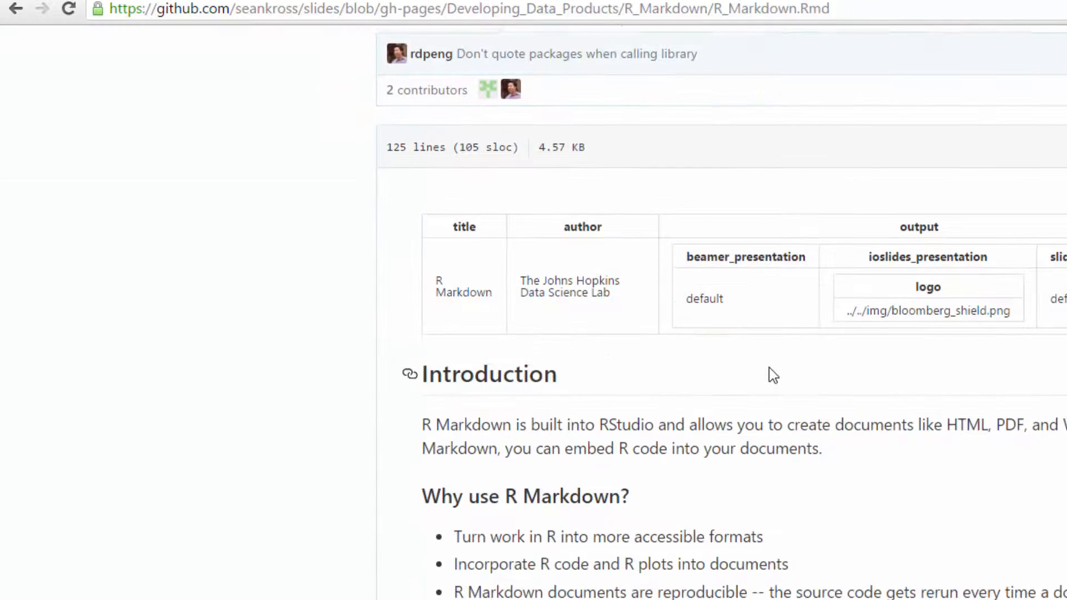
scroll(down, 3)
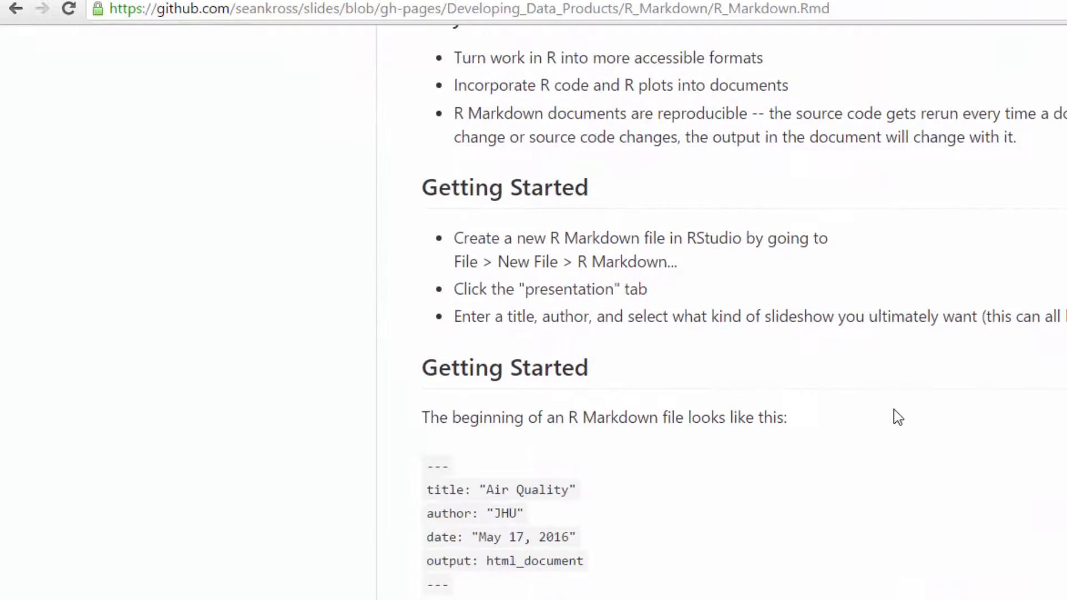
scroll(down, 3)
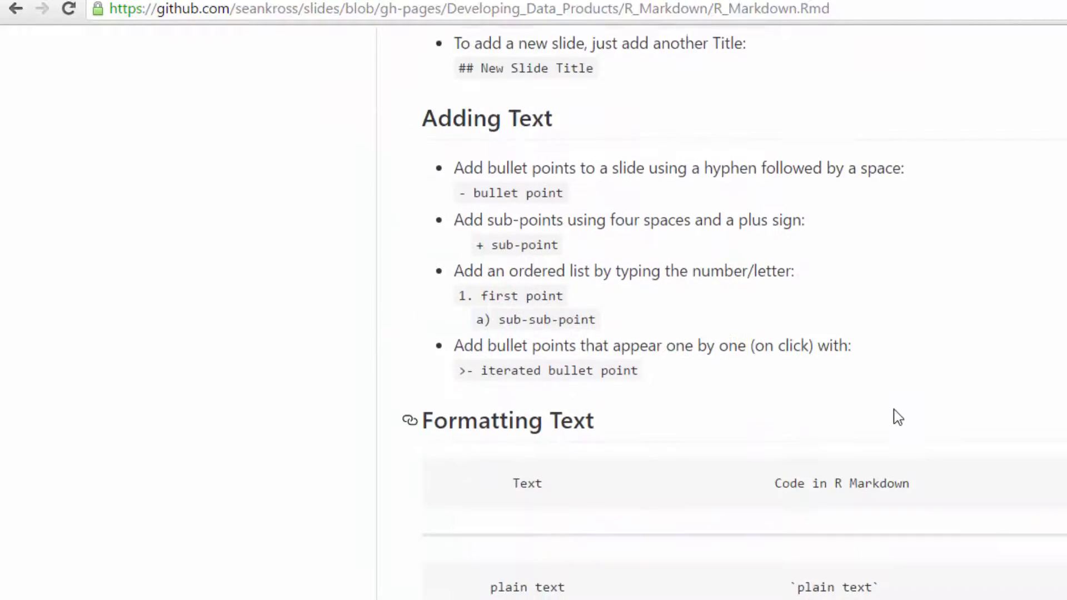
scroll(down, 3)
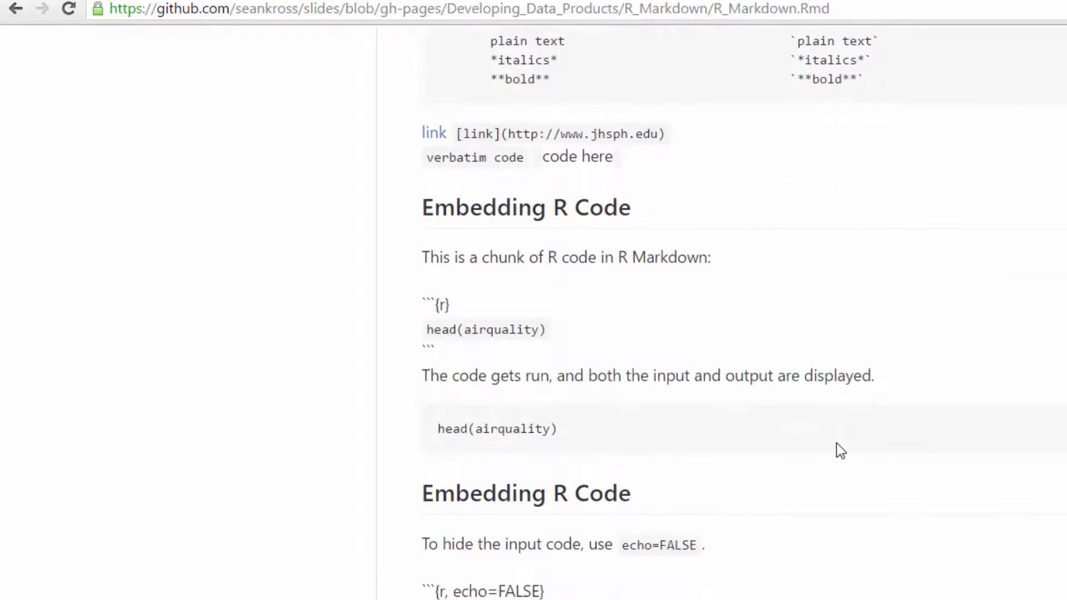
scroll(down, 3)
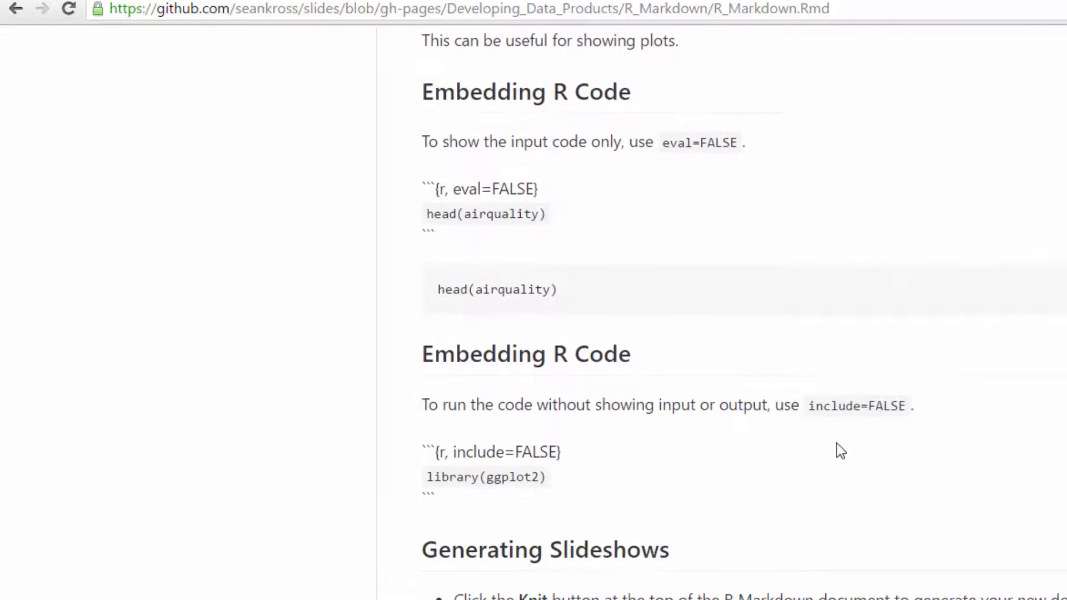
scroll(down, 3)
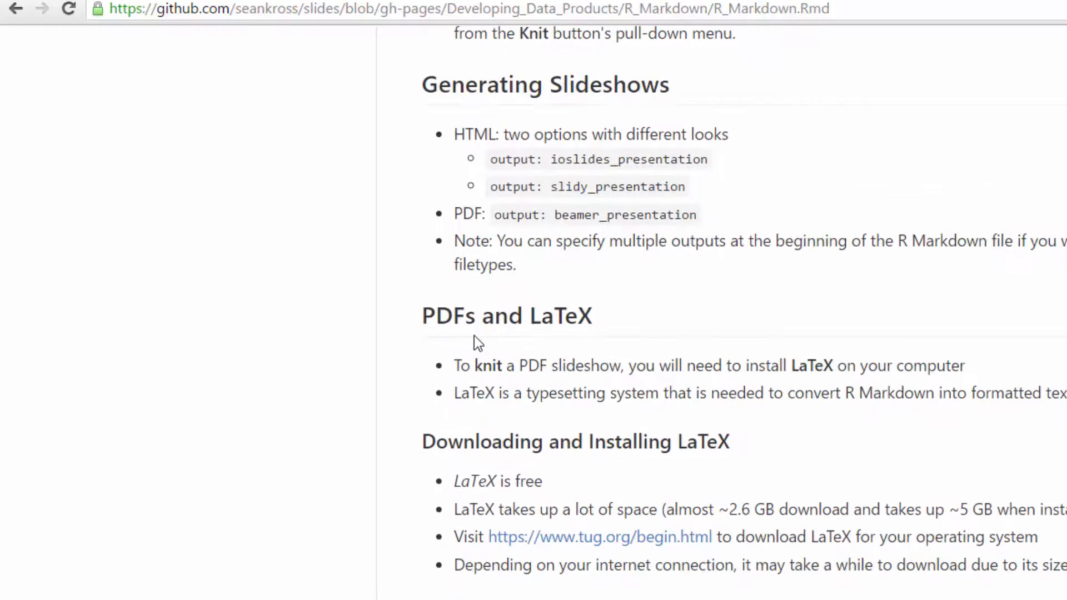
mouse_move(680, 432)
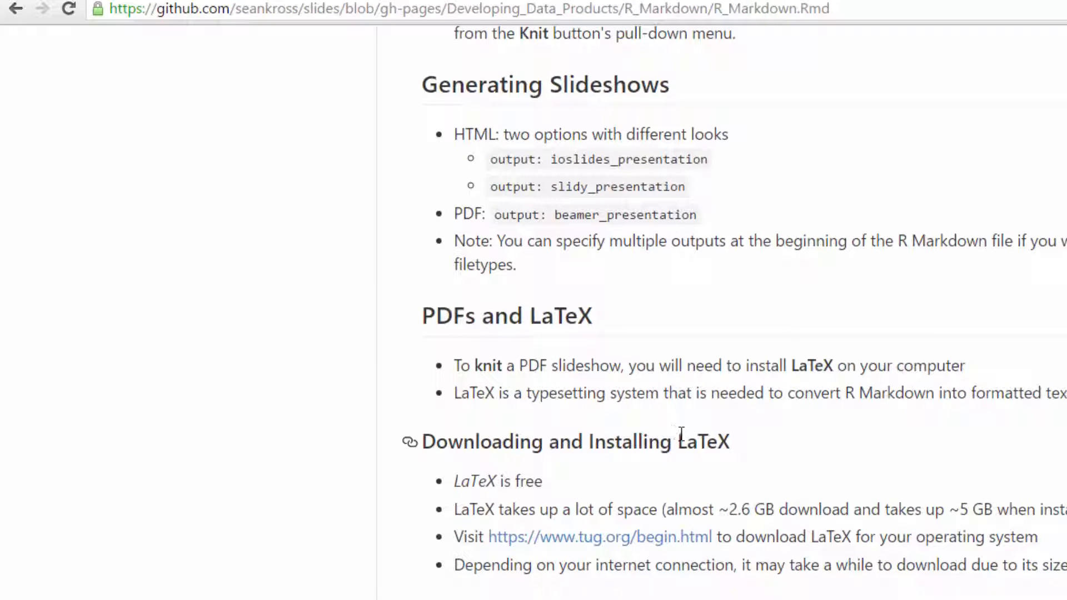
scroll(down, 3)
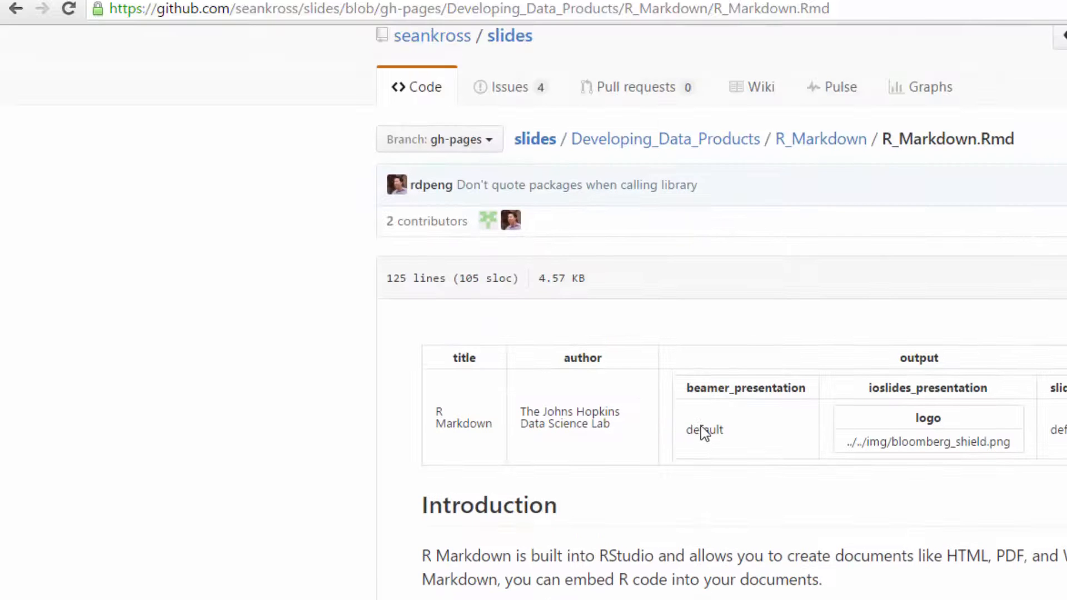
mouse_move(749, 185)
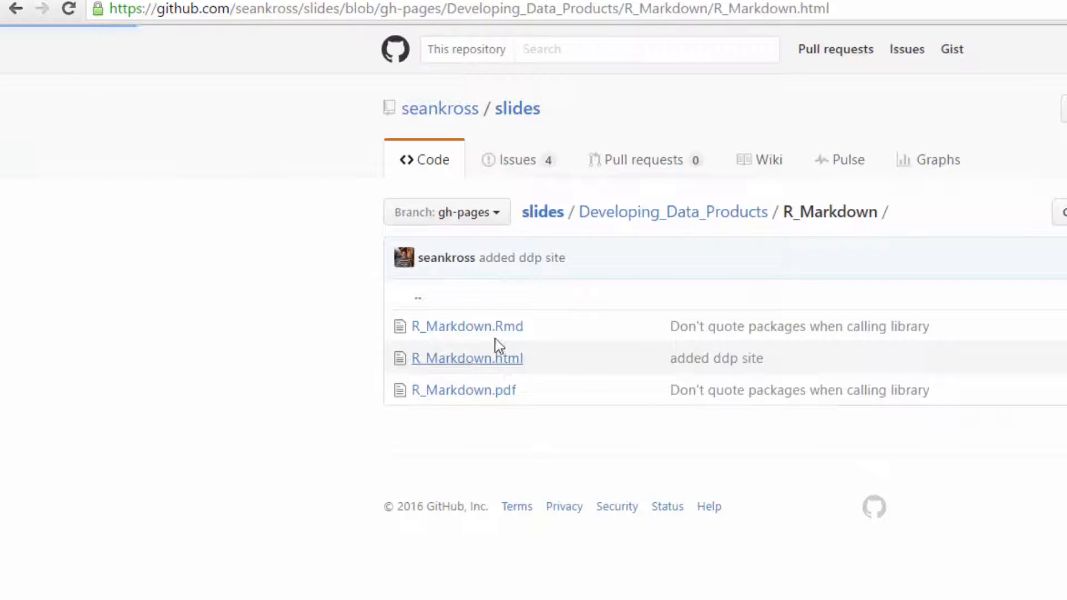
Step: Open R_Markdown.html and scroll through its HTML source, then back up
click(466, 358)
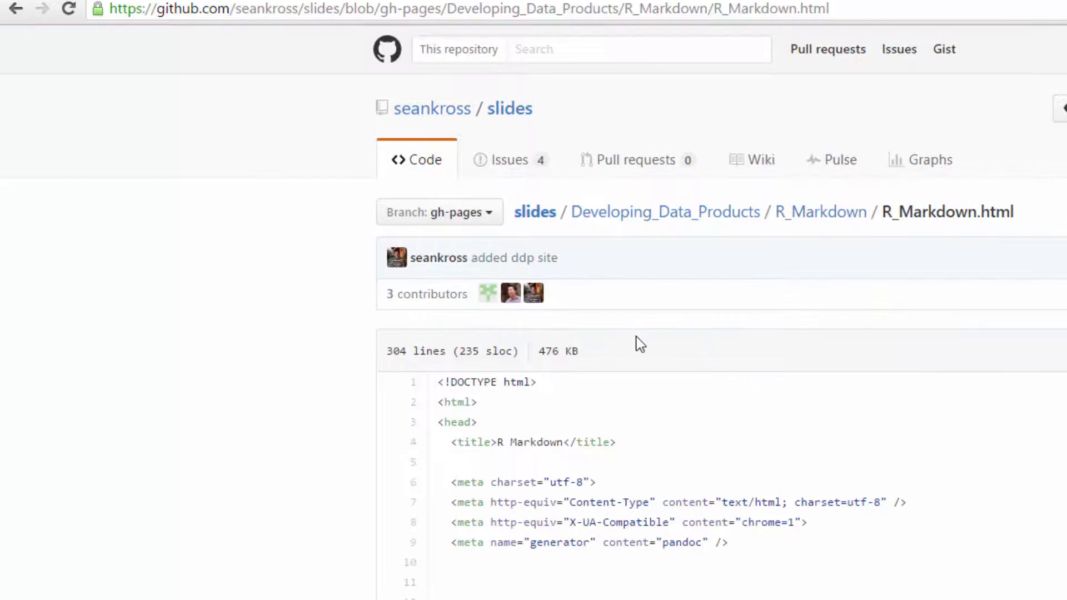
scroll(down, 3)
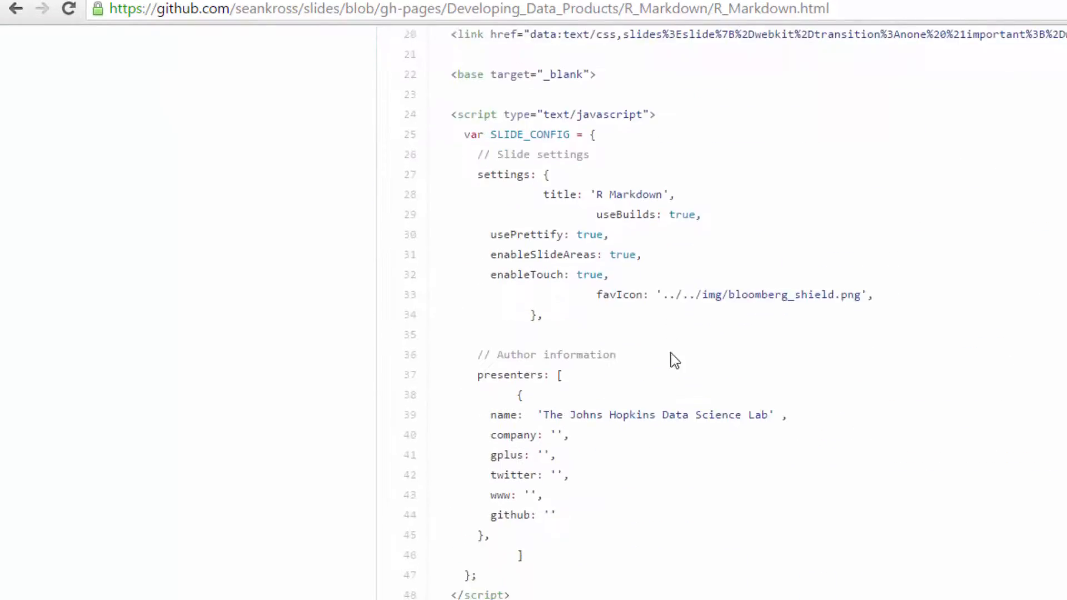
scroll(down, 3)
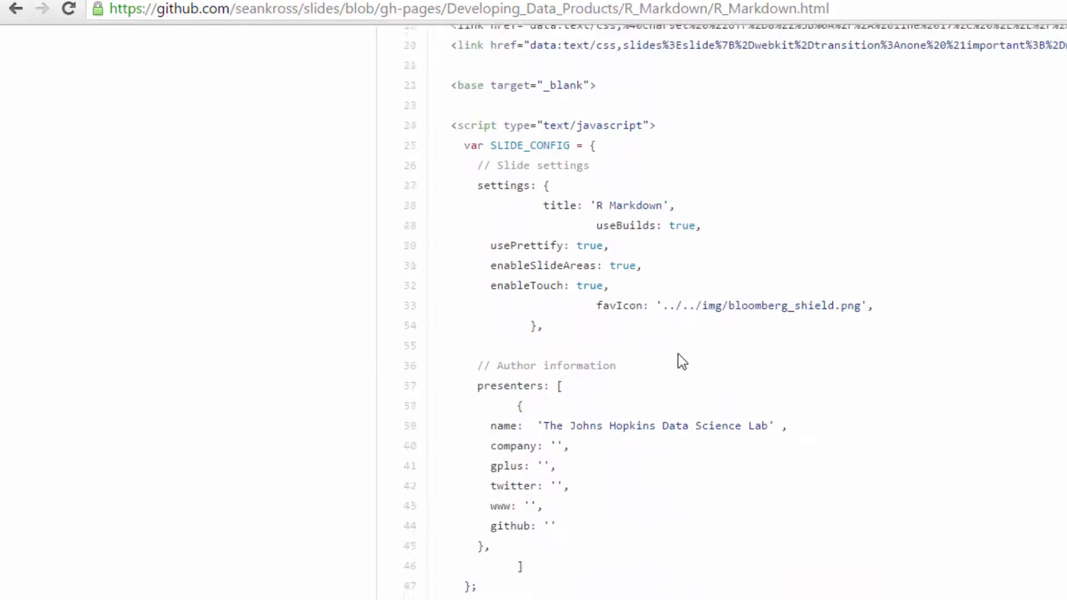
scroll(up, 3)
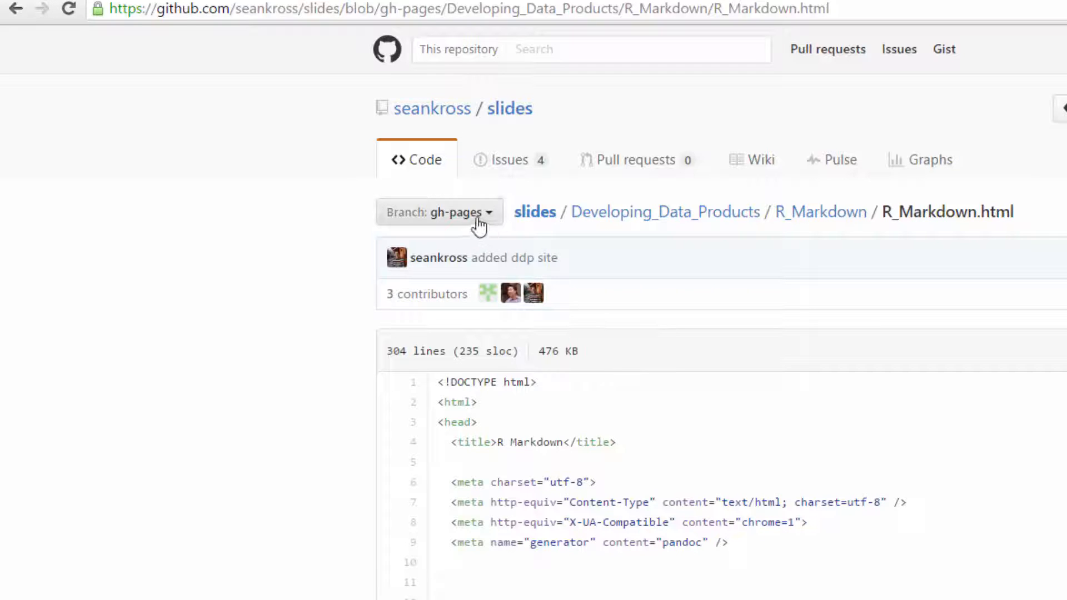
click(439, 212)
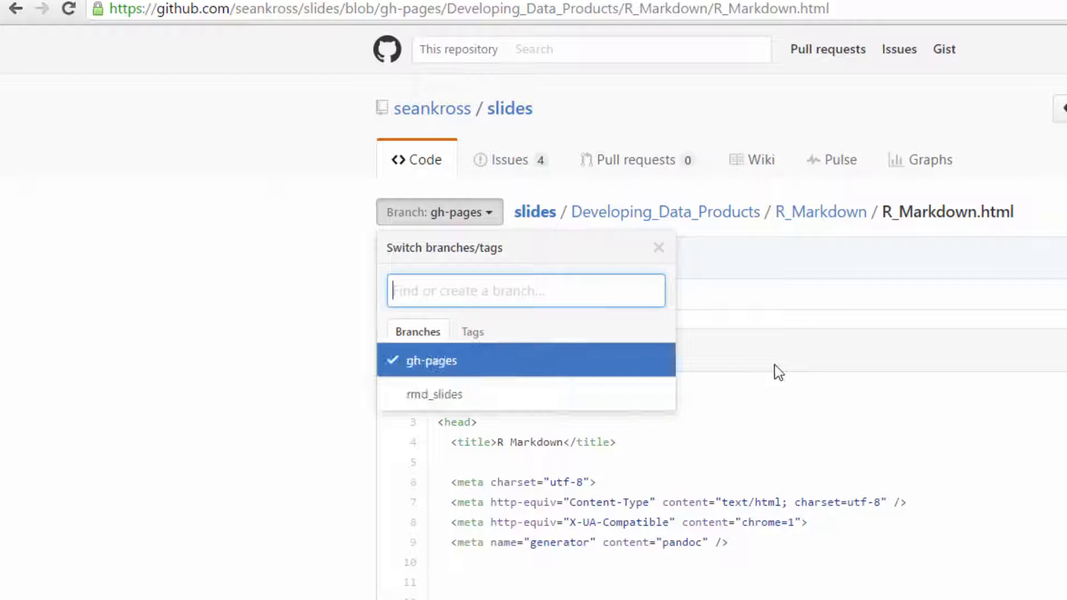
click(657, 247)
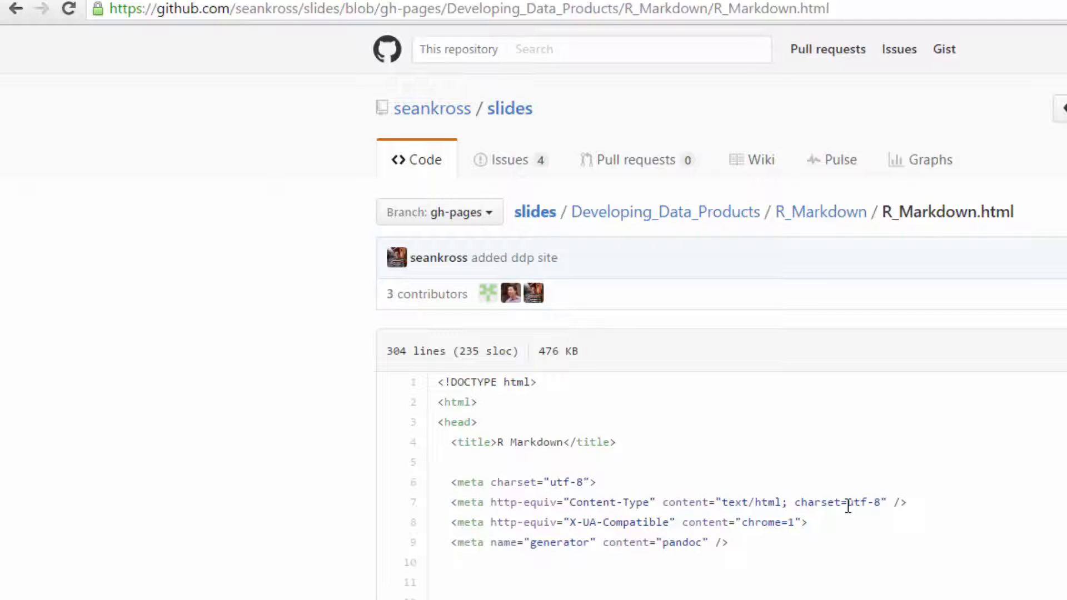
mouse_move(462, 273)
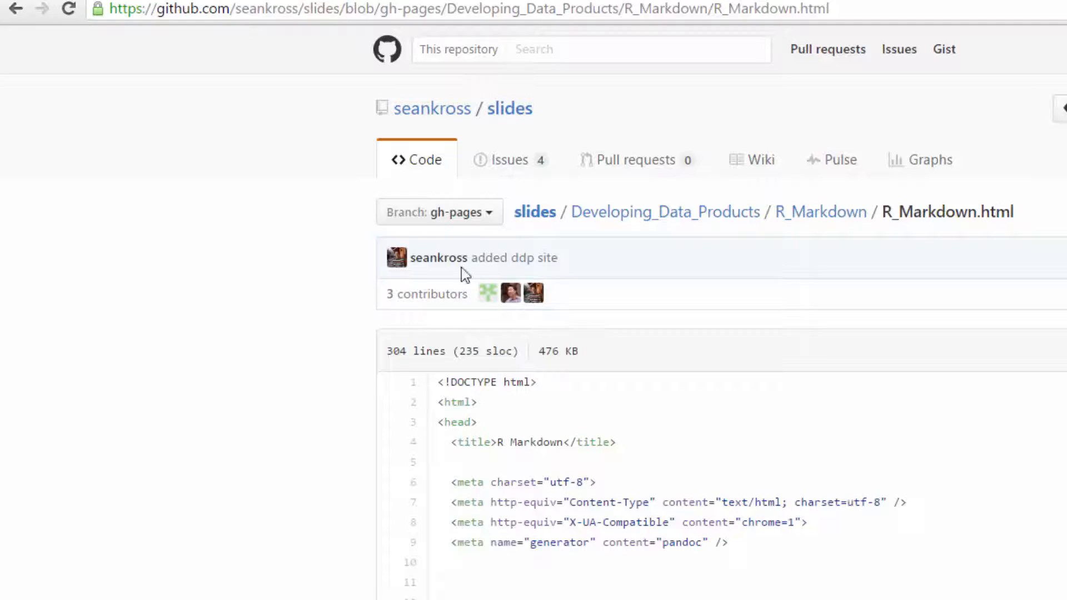
click(439, 212)
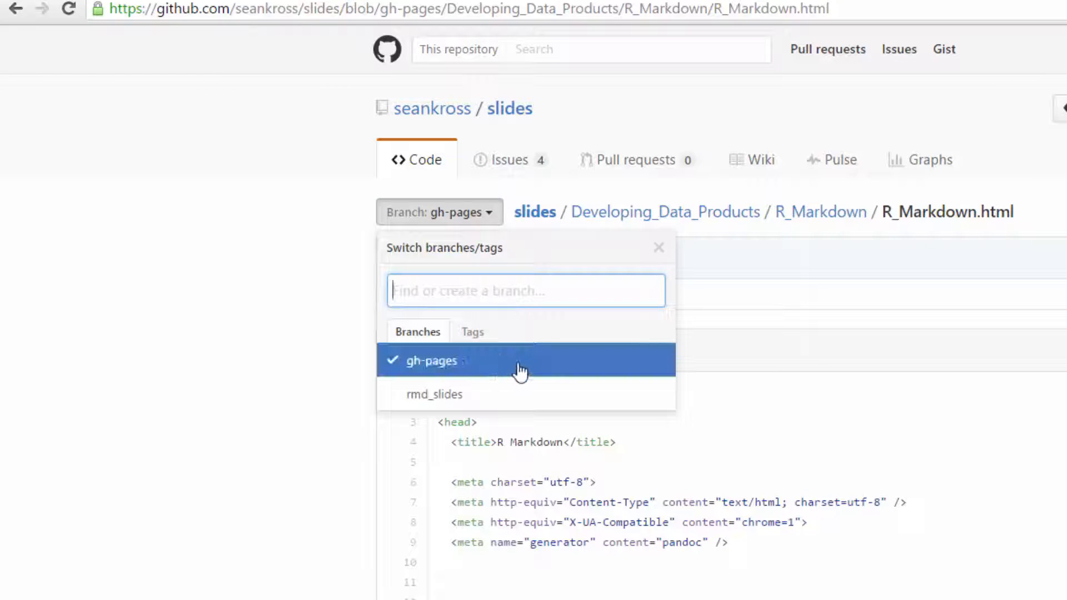
mouse_move(521, 367)
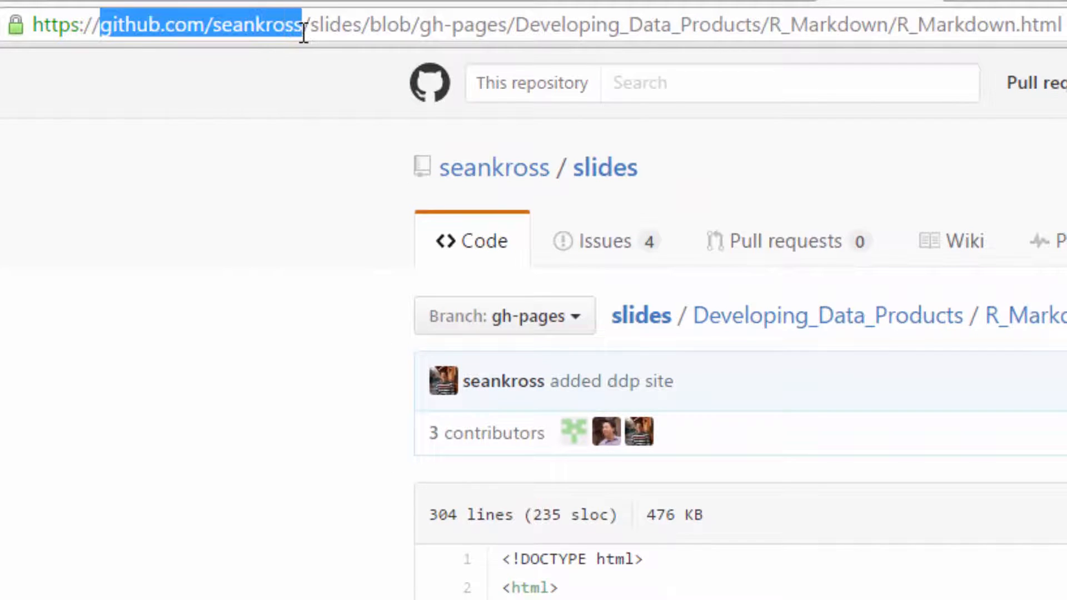
mouse_move(535, 238)
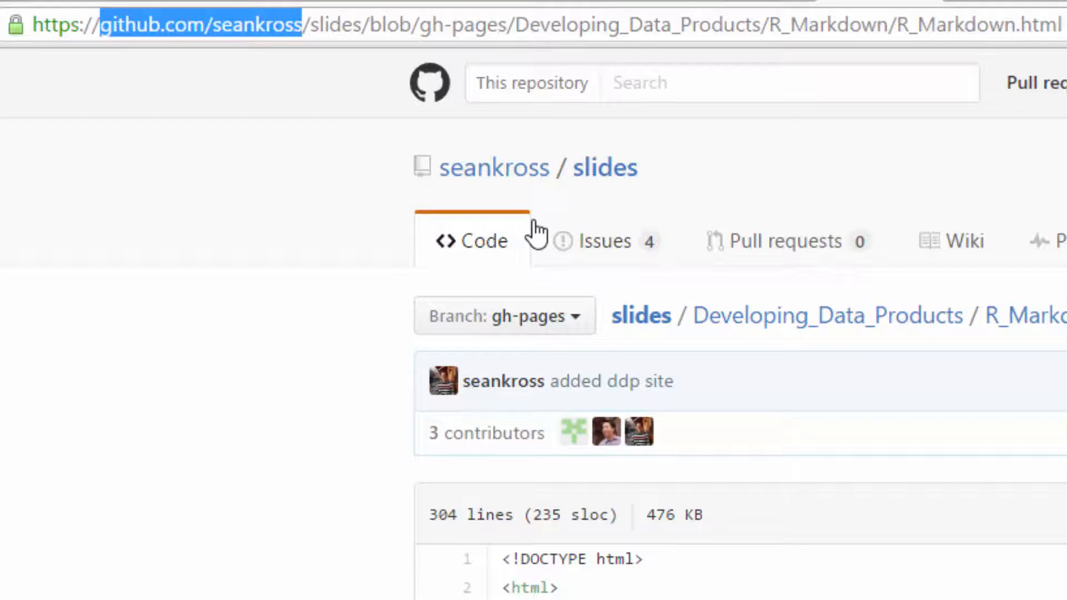
Step: Change the address to begin seankross.github.io/slides and select 'blob' in the URL
text(sean)
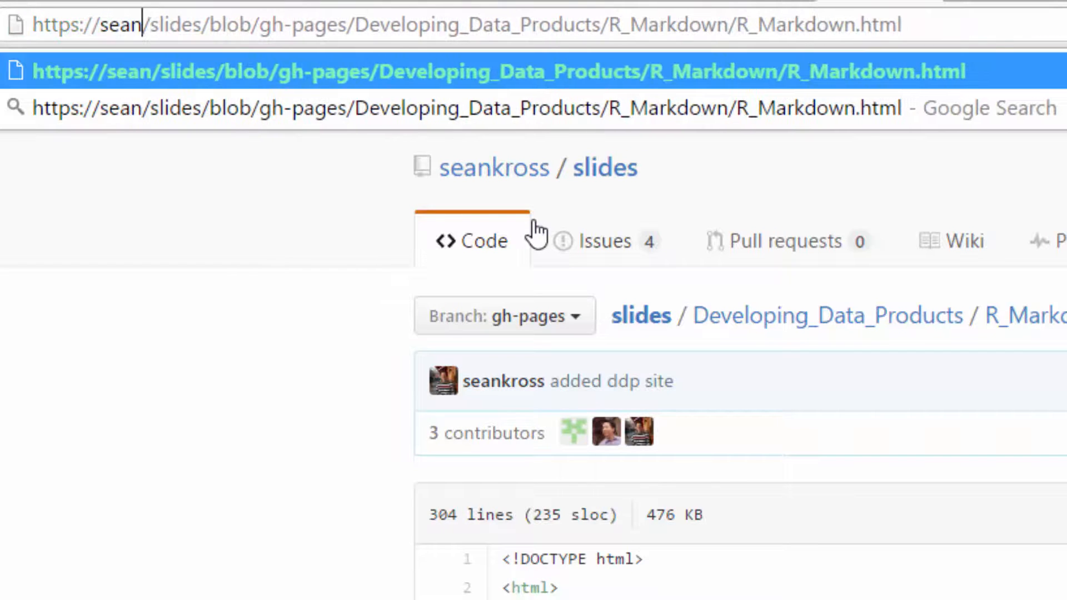
text(kross.g)
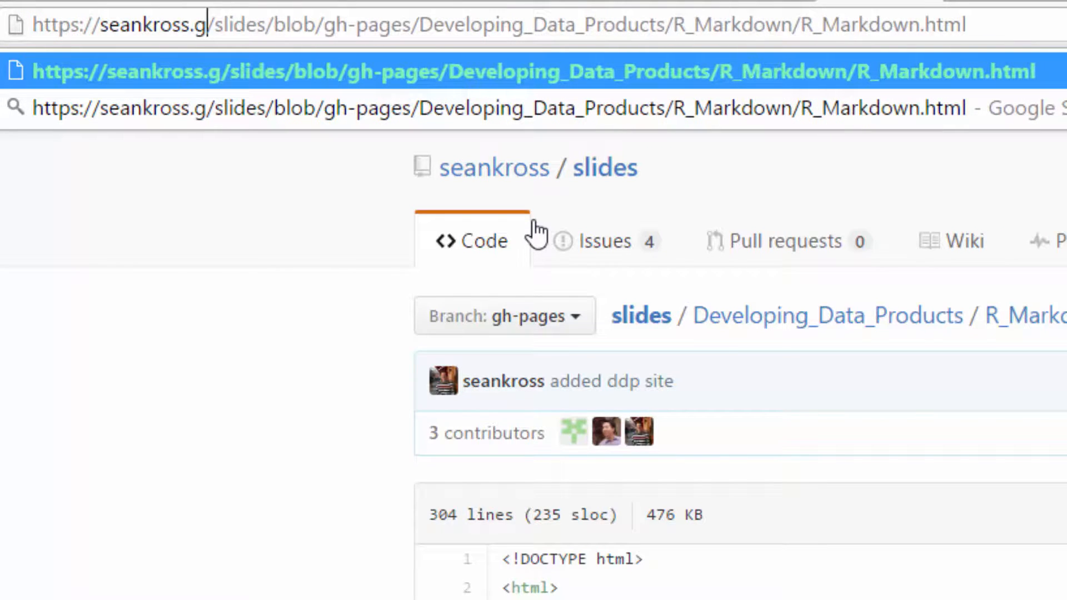
text(ithub)
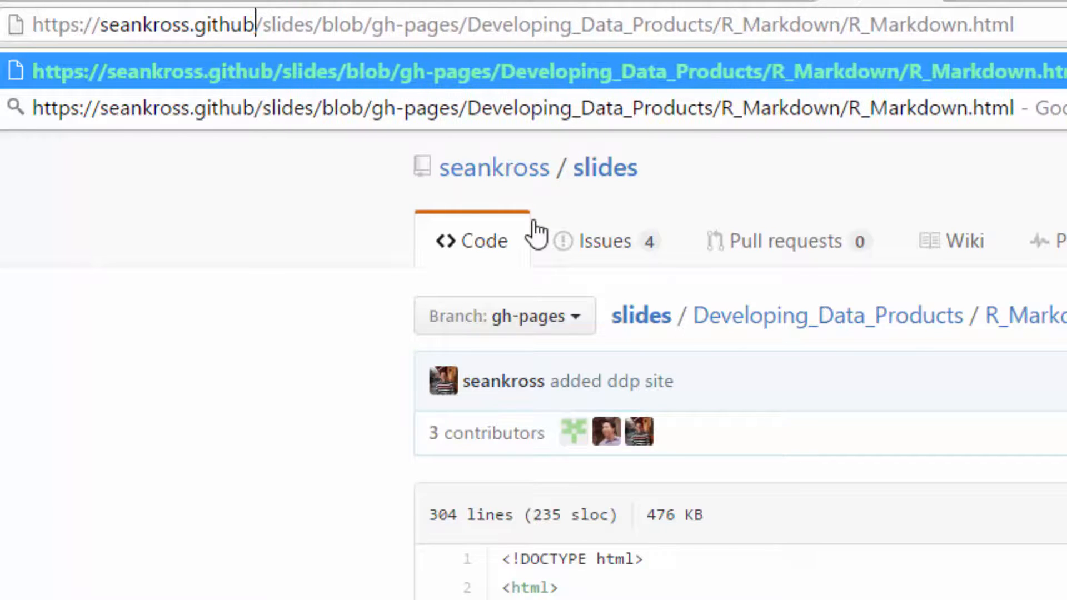
text(.io)
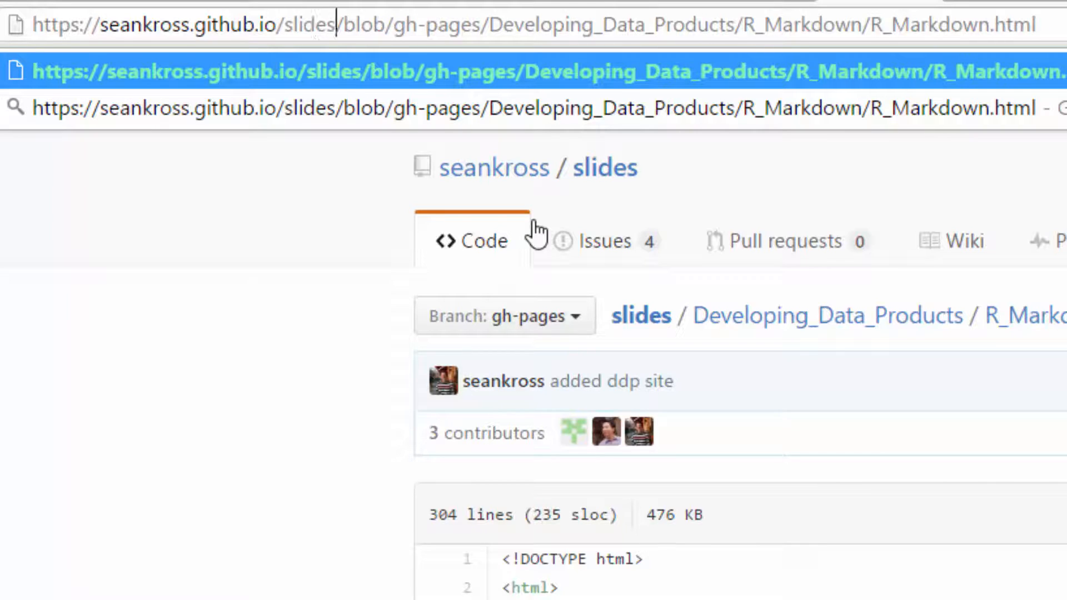
double_click(365, 22)
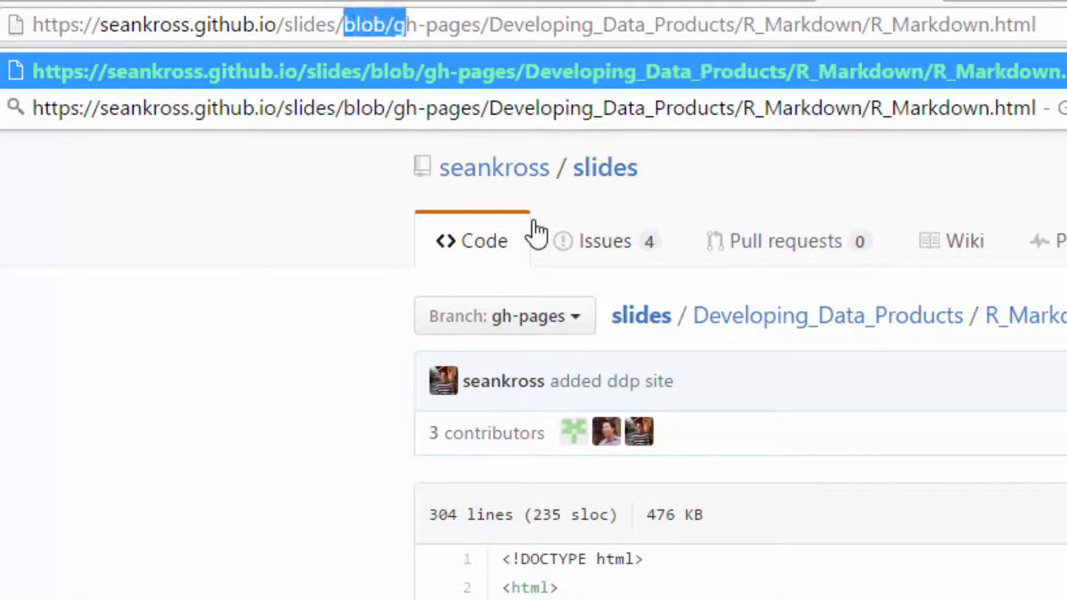